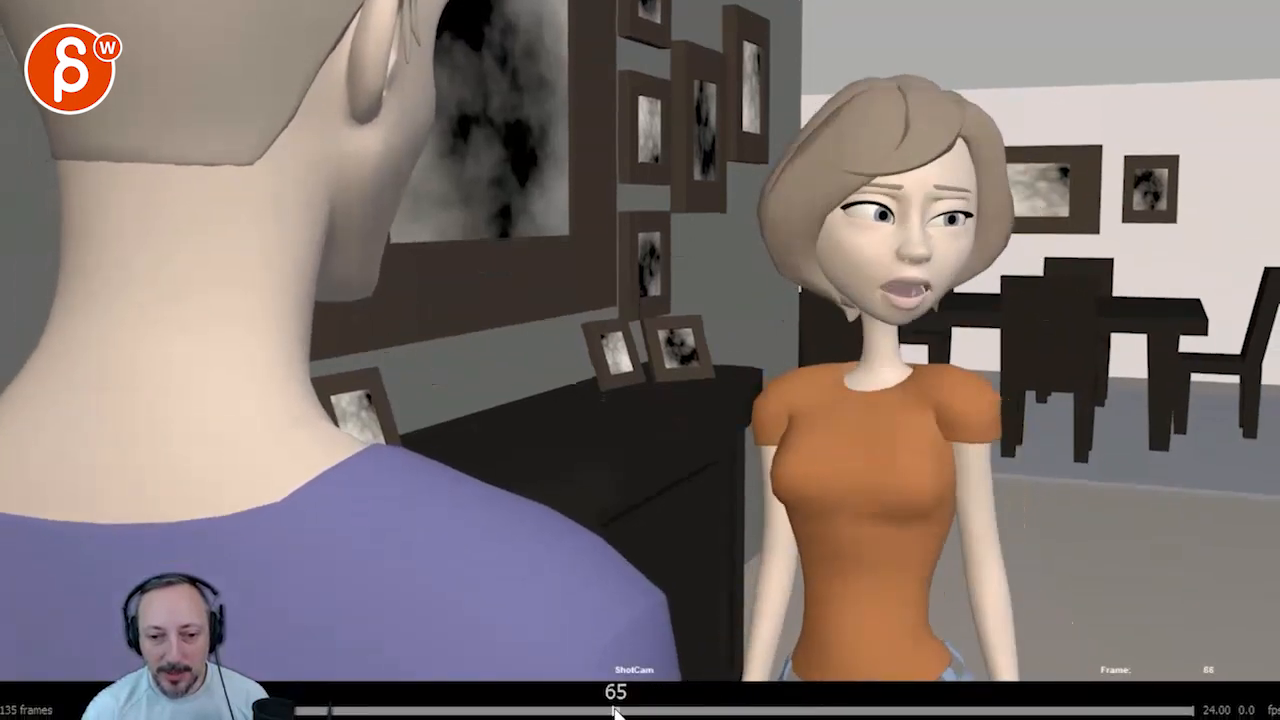
Step: Scrub the playblast to frame 68, where the woman's mouth closes
left_click_drag(616, 710, 580, 710)
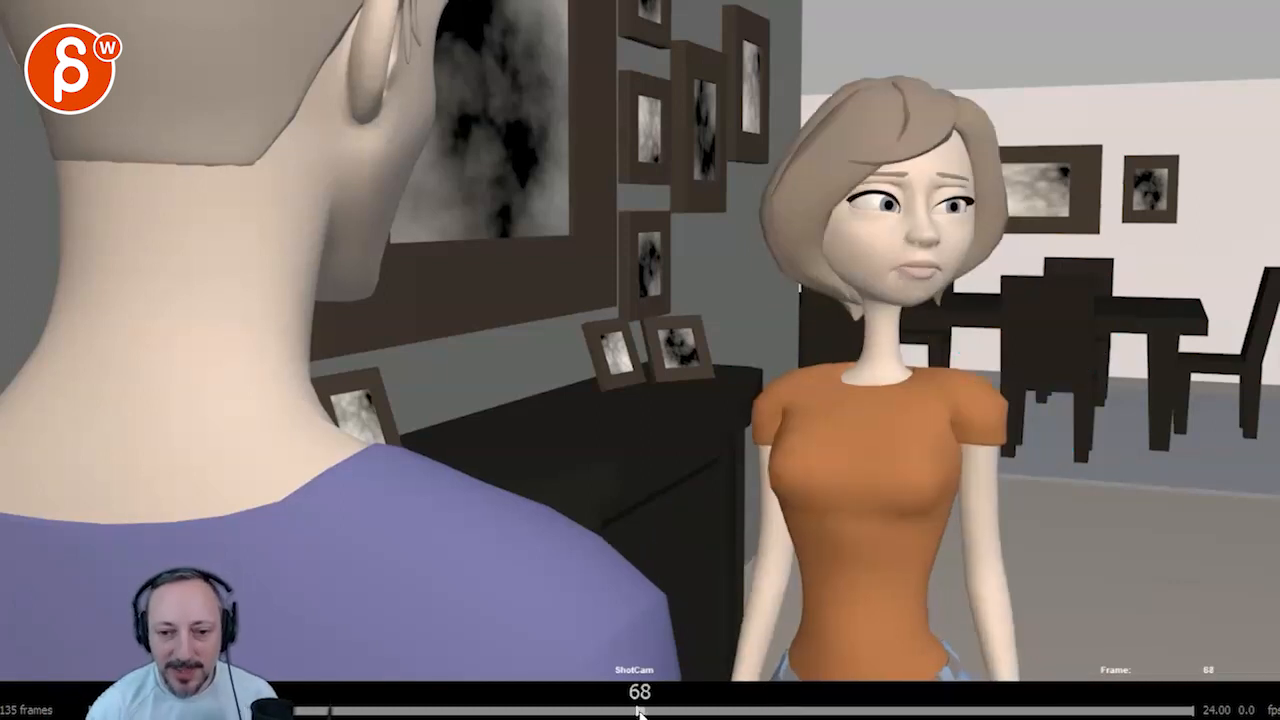
Step: Scrub to frame 101 and sketch outlines around the woman's eyes as a review note
left_click_drag(640, 710, 908, 710)
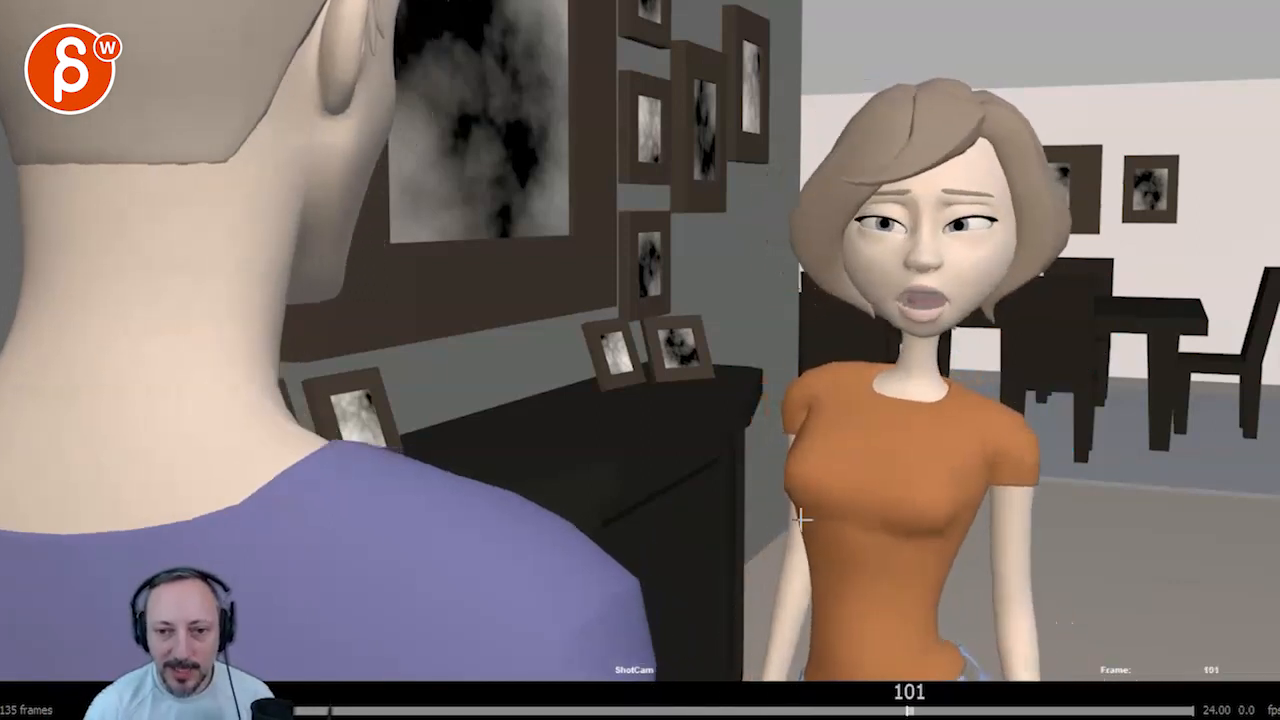
left_click_drag(800, 184, 1030, 270)
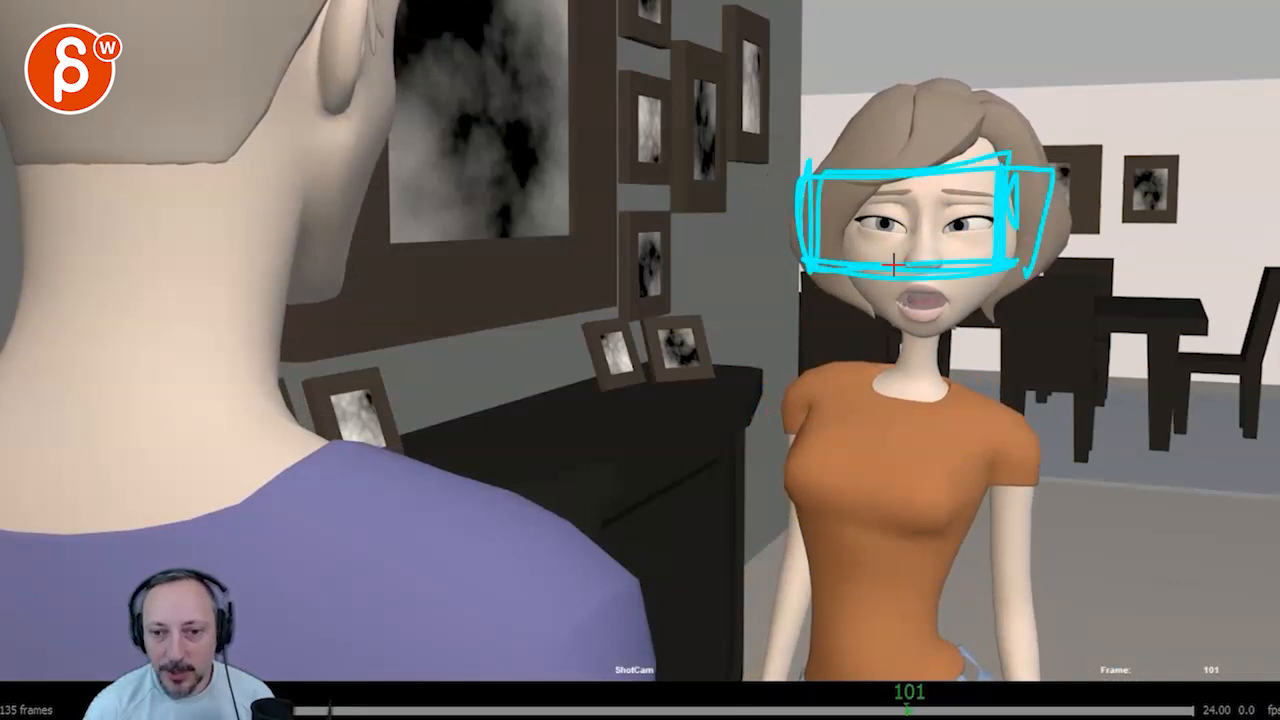
left_click_drag(908, 692, 668, 692)
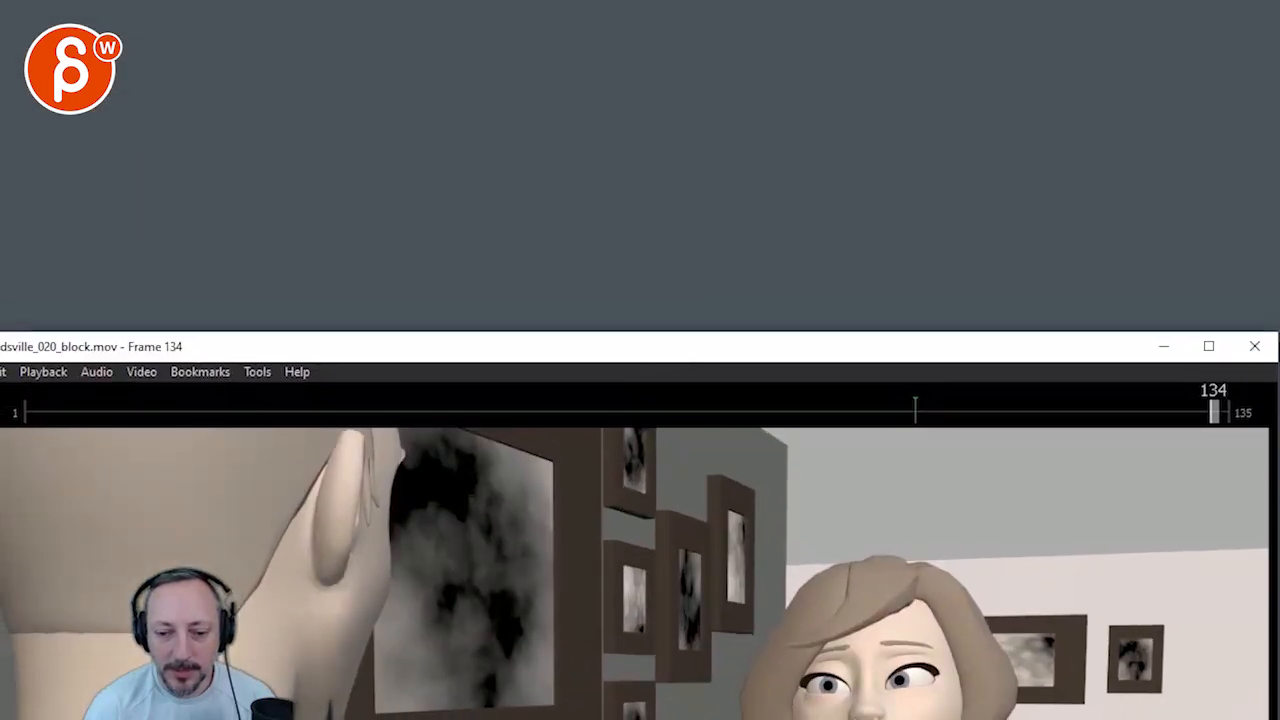
Step: Scrub the blocking movie to frames 25, 92, 5 and the final frame 135, settling near frame 115
left_click_drag(1212, 410, 240, 410)
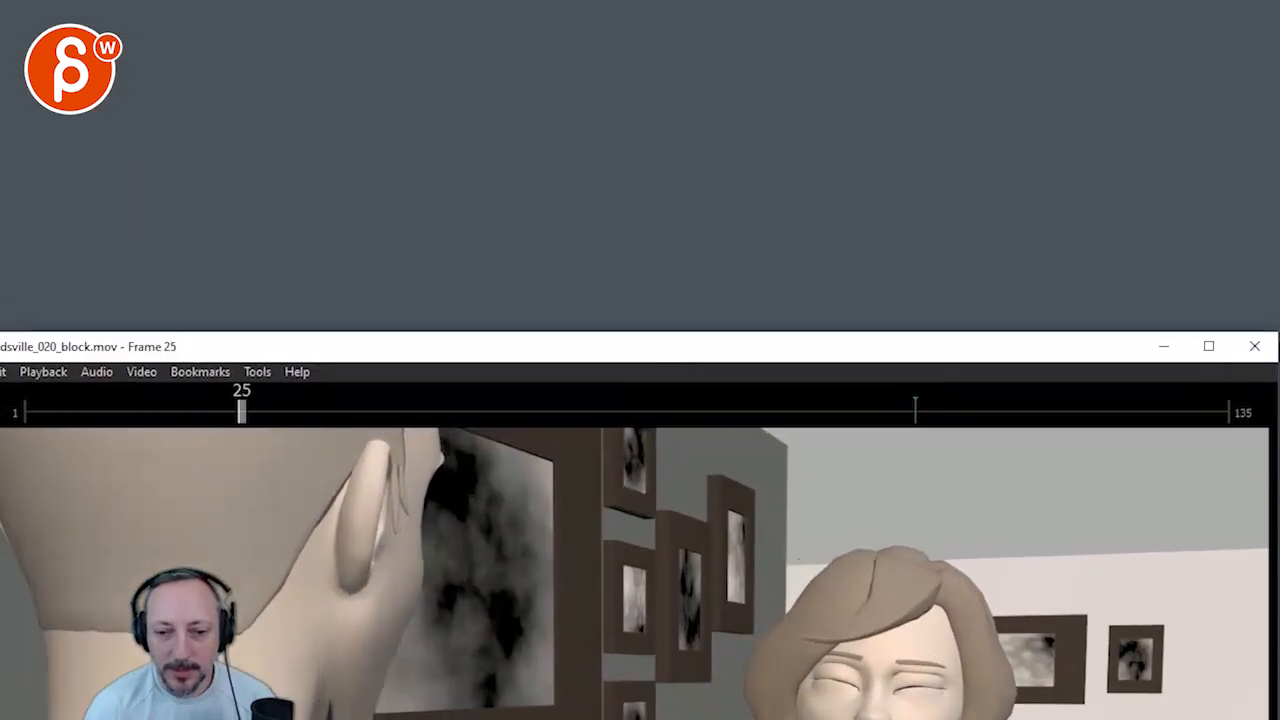
left_click_drag(240, 412, 670, 412)
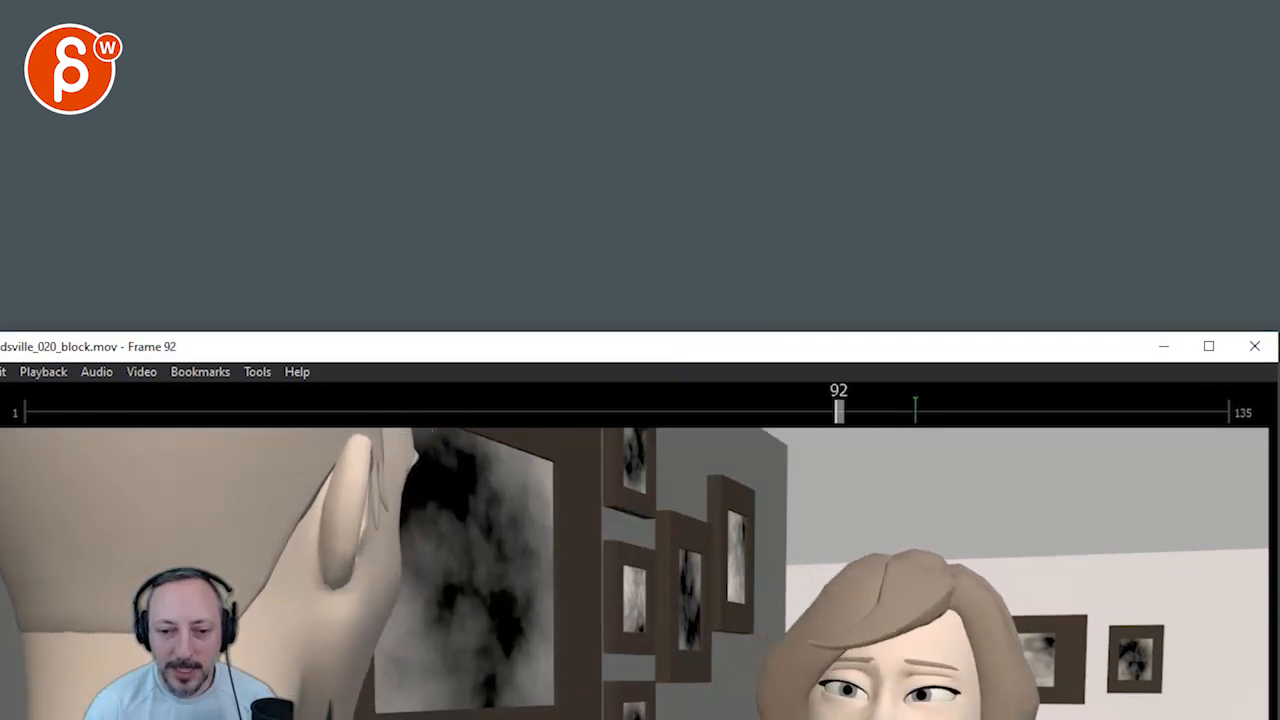
left_click_drag(838, 410, 62, 410)
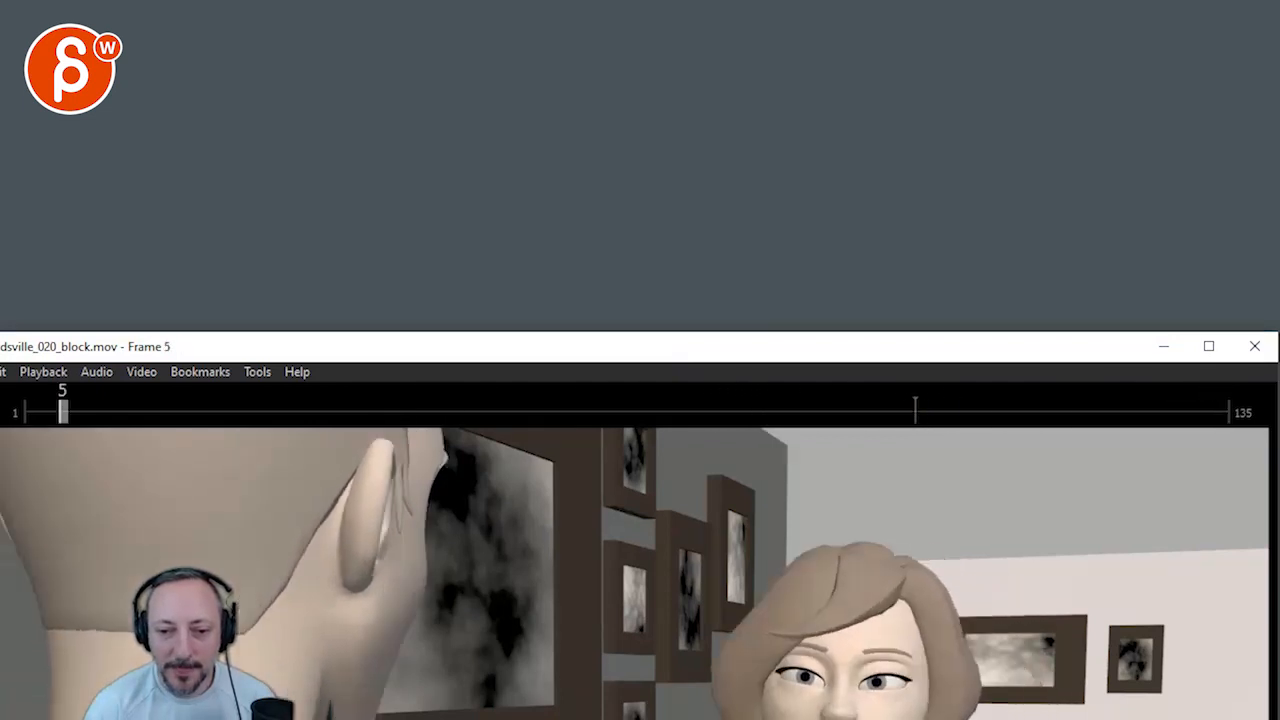
left_click_drag(62, 412, 480, 412)
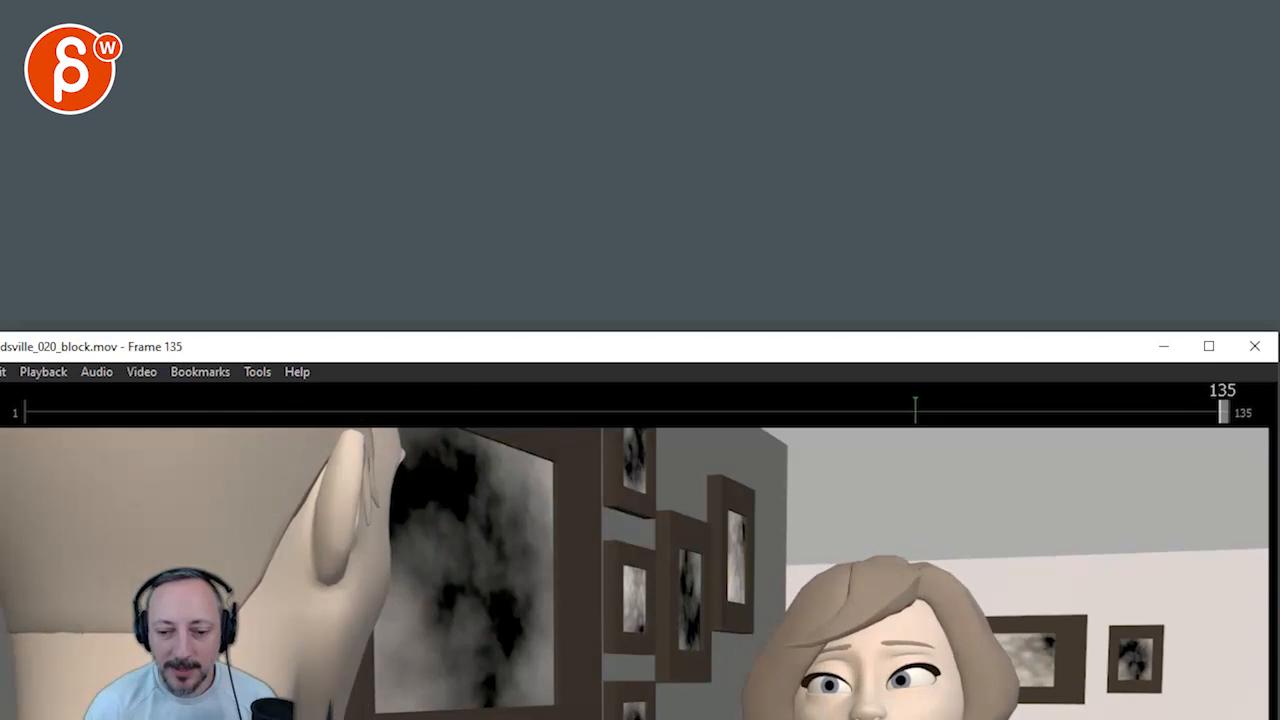
left_click_drag(1222, 412, 1044, 412)
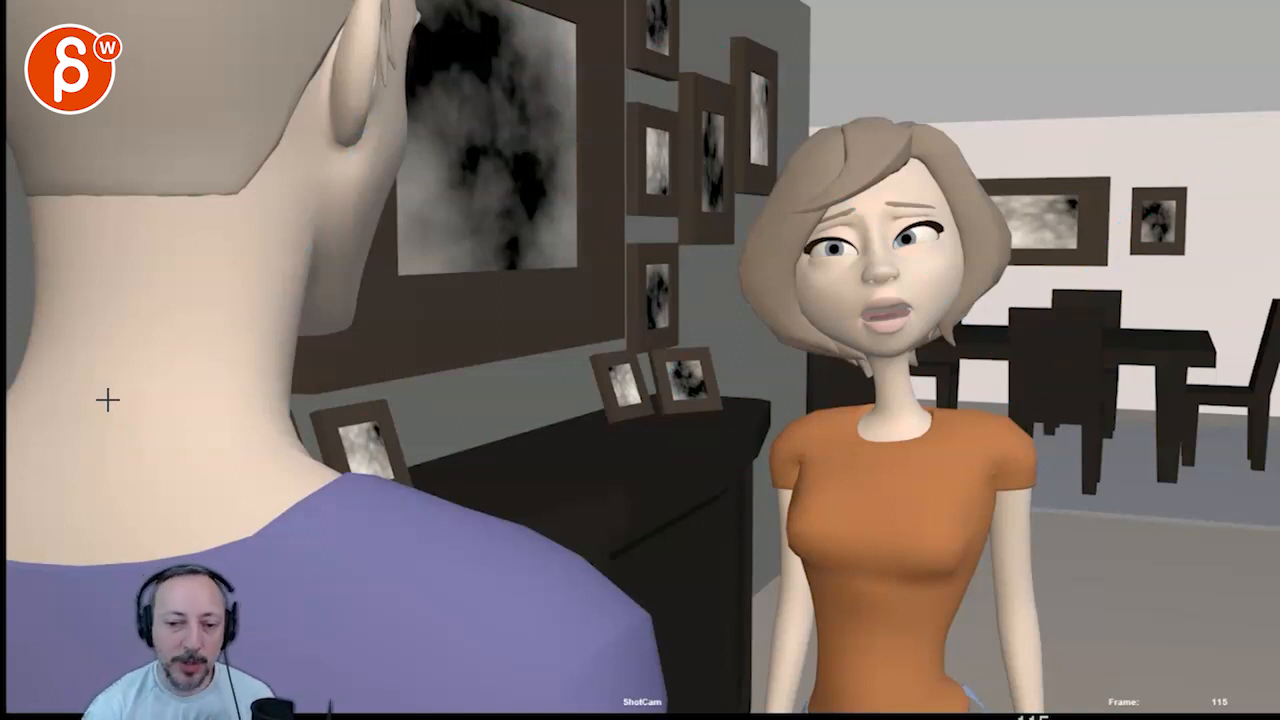
mouse_move(776, 464)
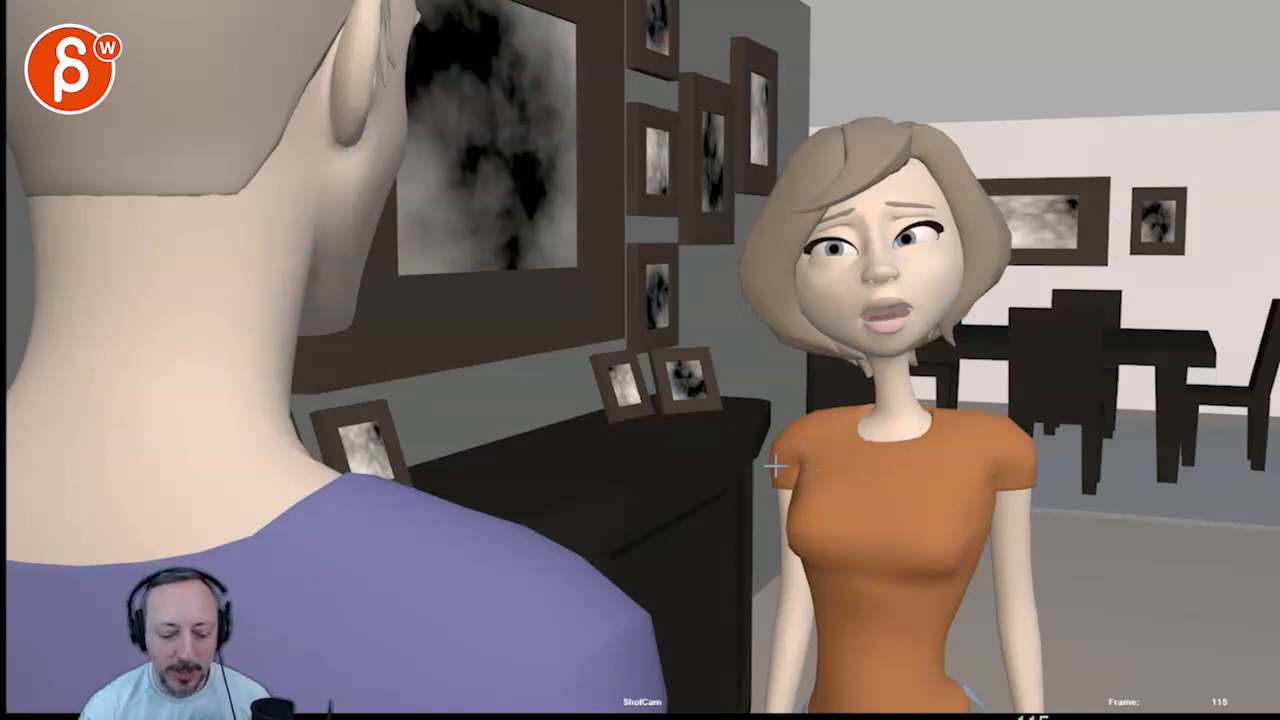